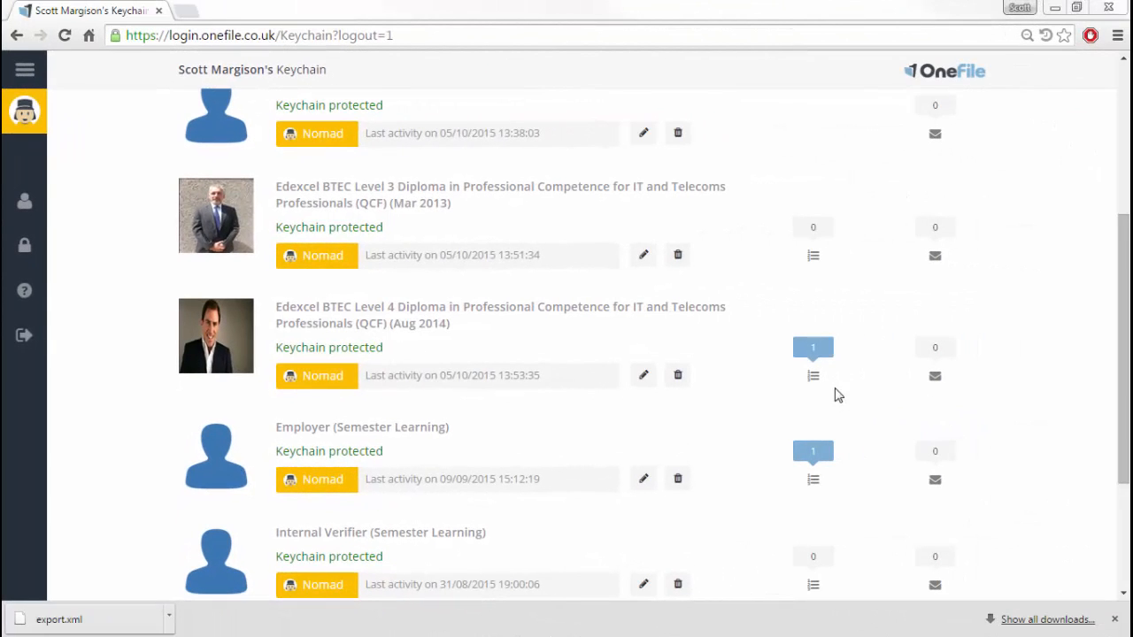
mouse_move(813, 347)
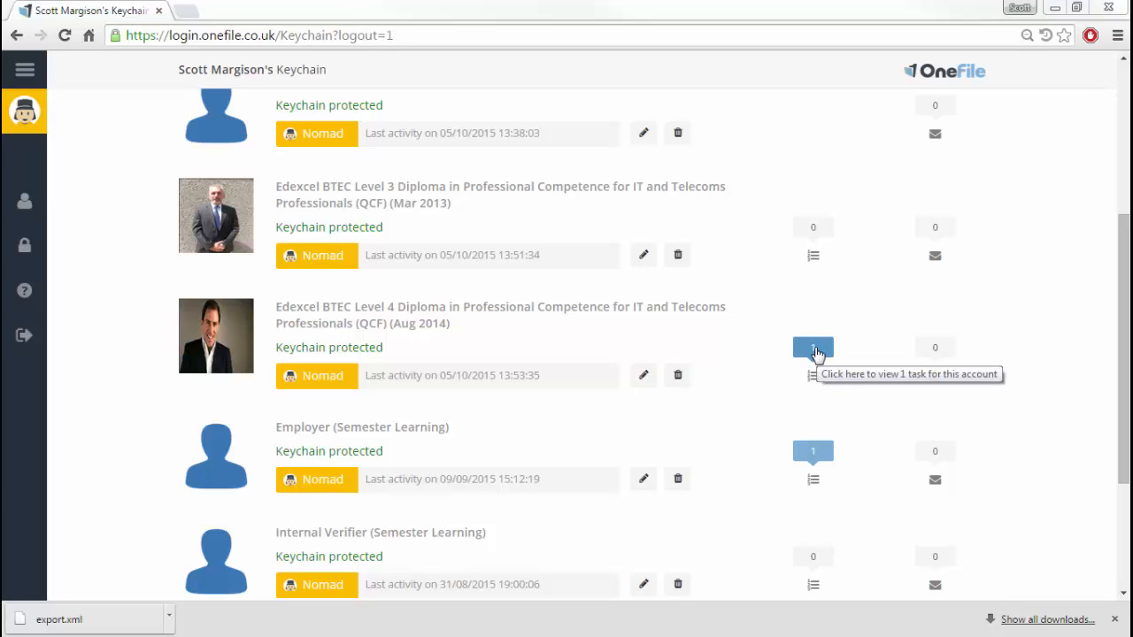
- Open the Level 4 Diploma account's tasks and select the pending WP3 workbook task
left_click(813, 347)
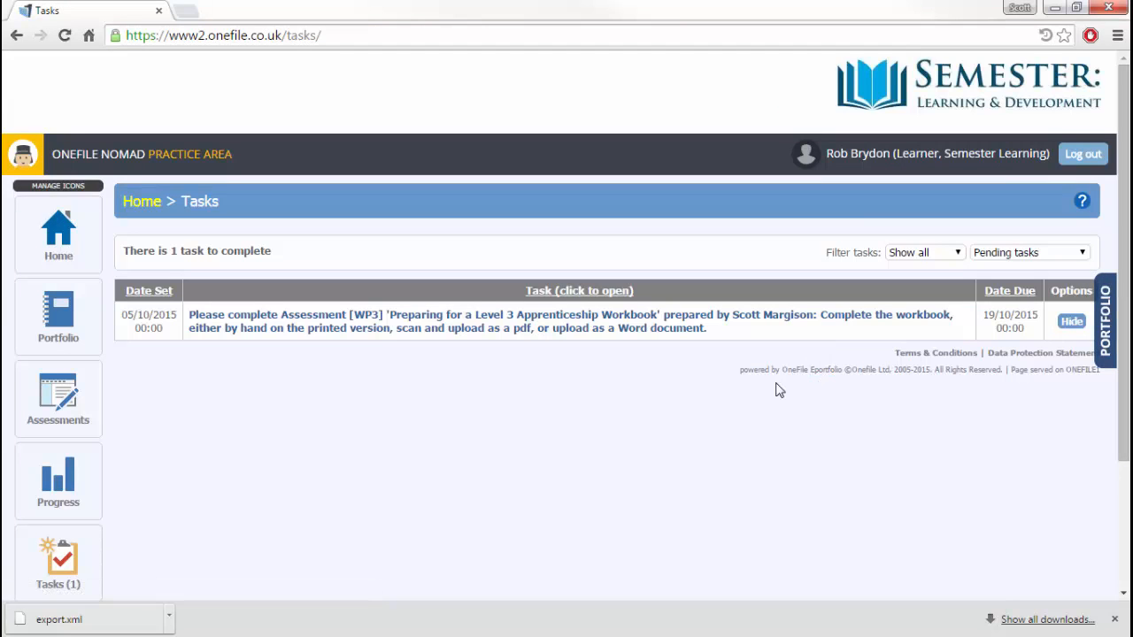
mouse_move(757, 396)
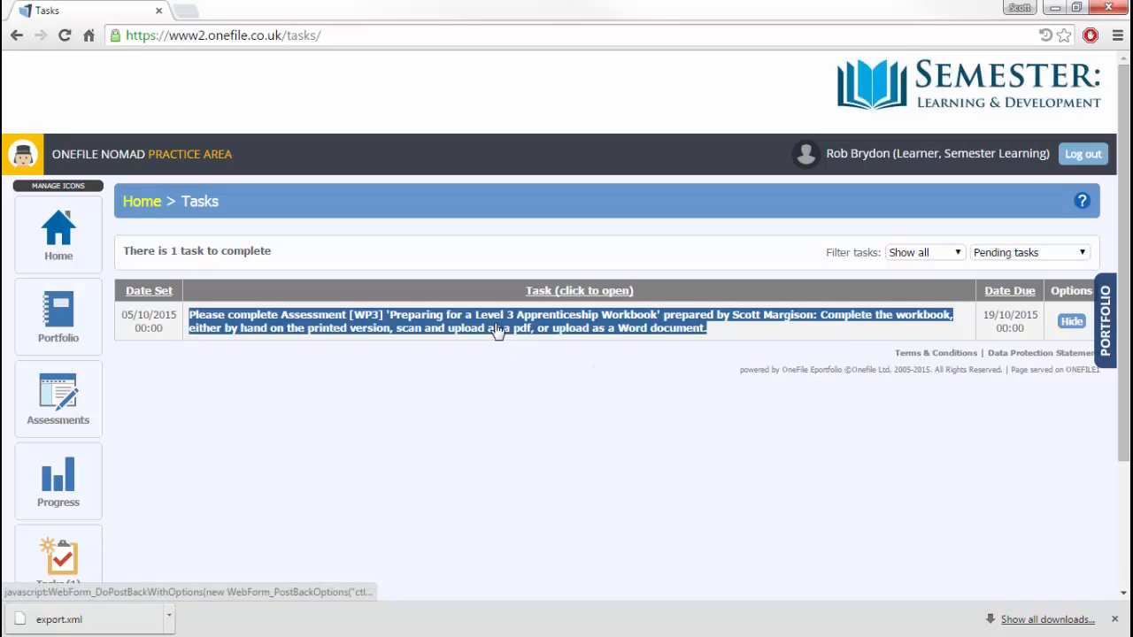
left_click(496, 321)
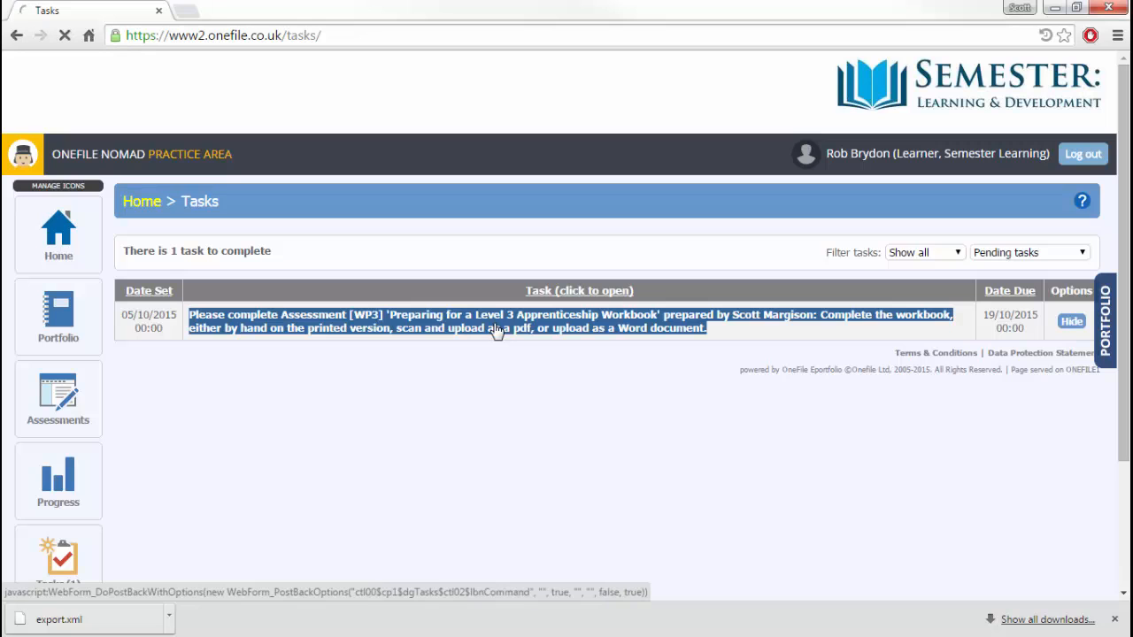
- Open the WP3 assessment form and move down past its criteria to the empty Evidence section
left_click(496, 321)
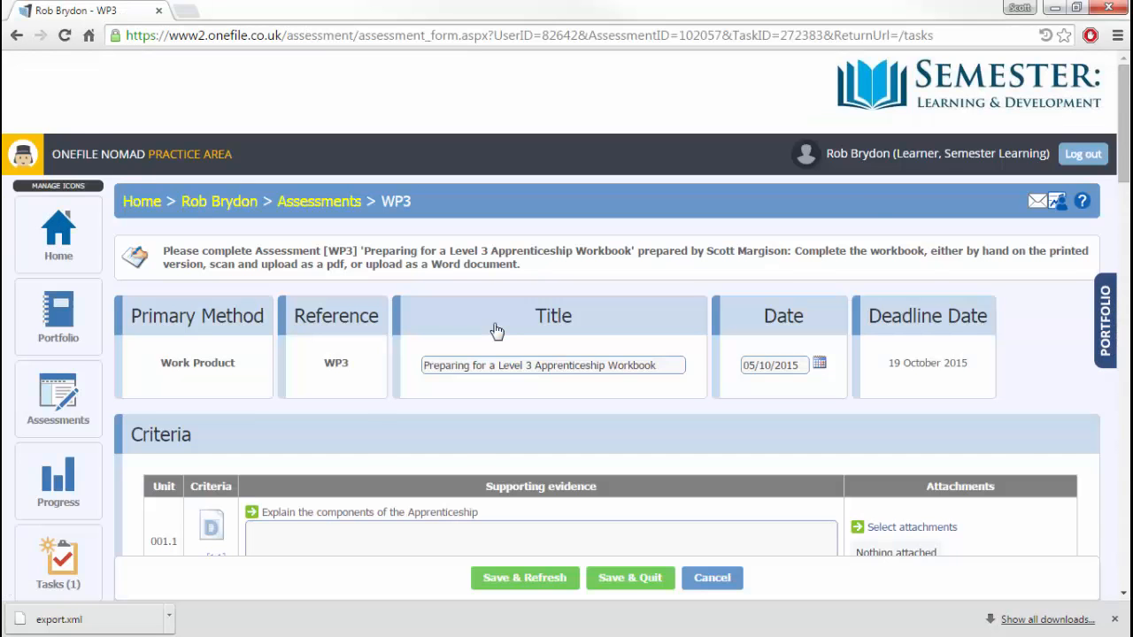
scroll("down", 3)
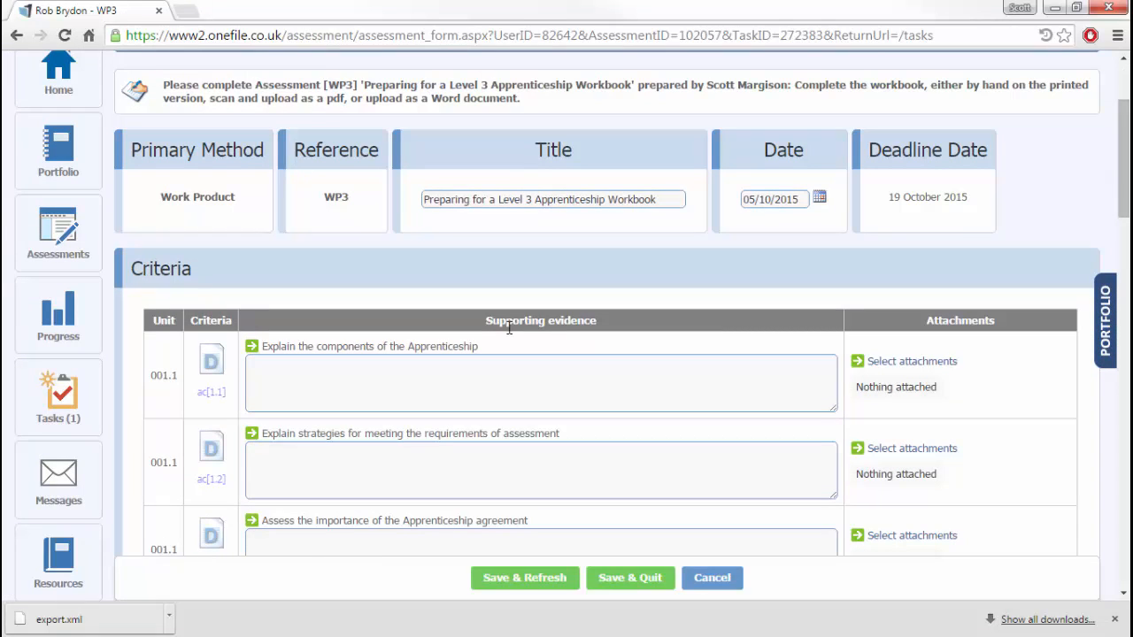
scroll("down", 3)
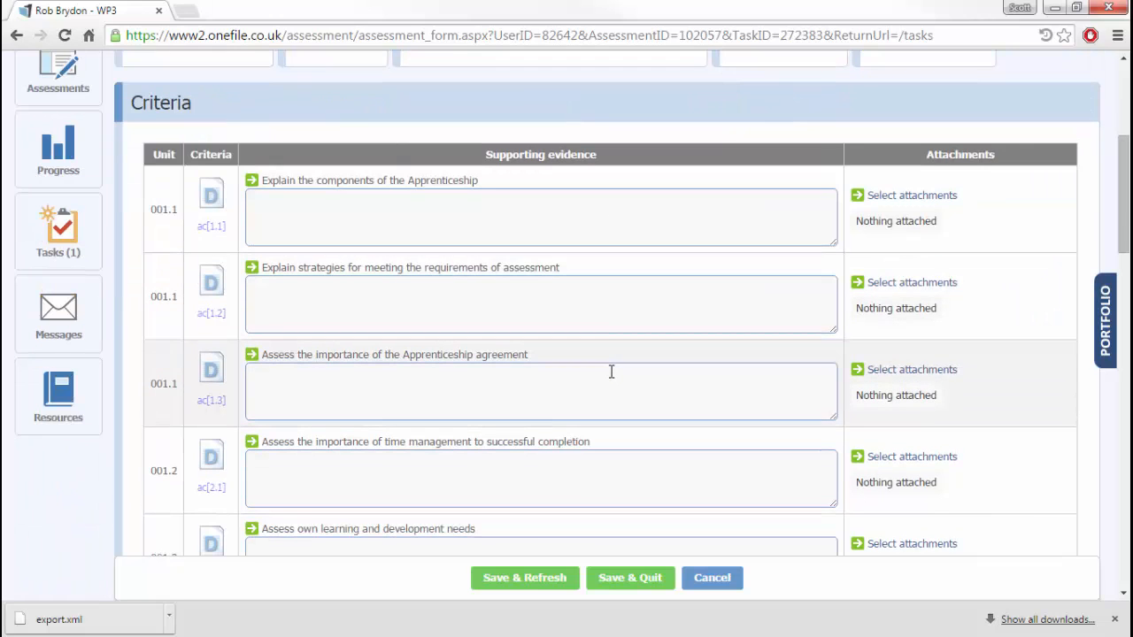
scroll("down", 3)
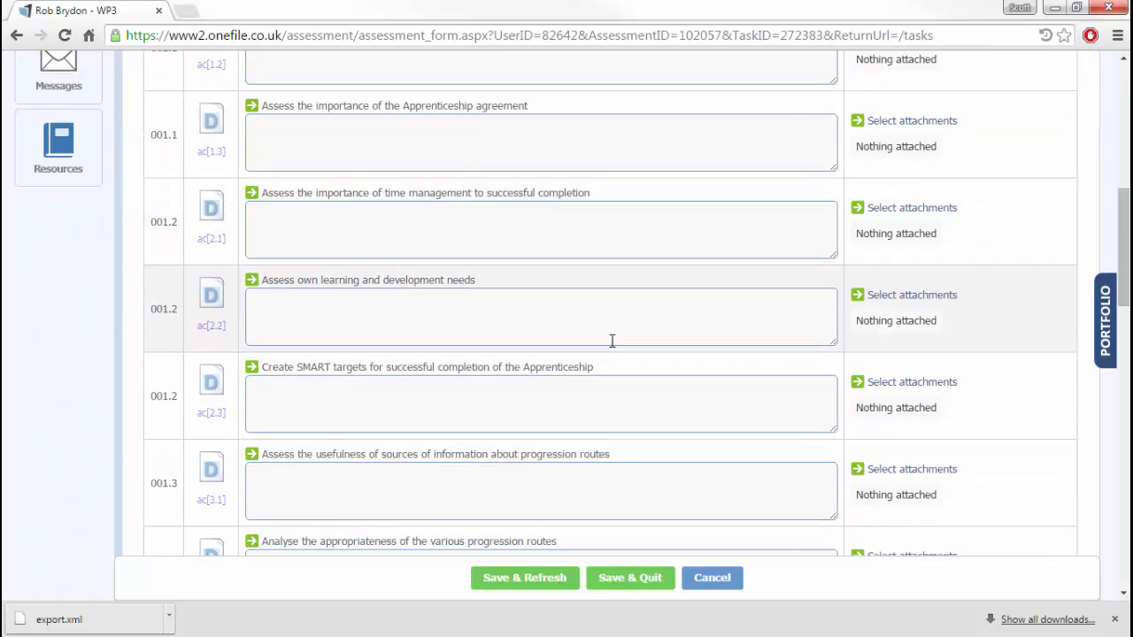
scroll("down", 3)
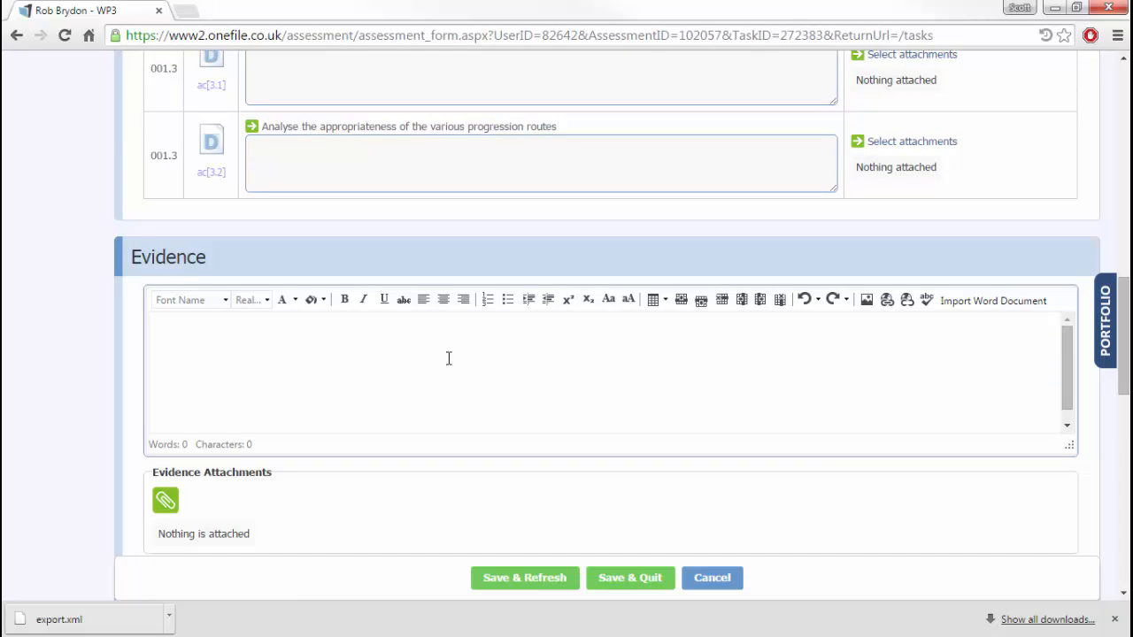
scroll("down", 3)
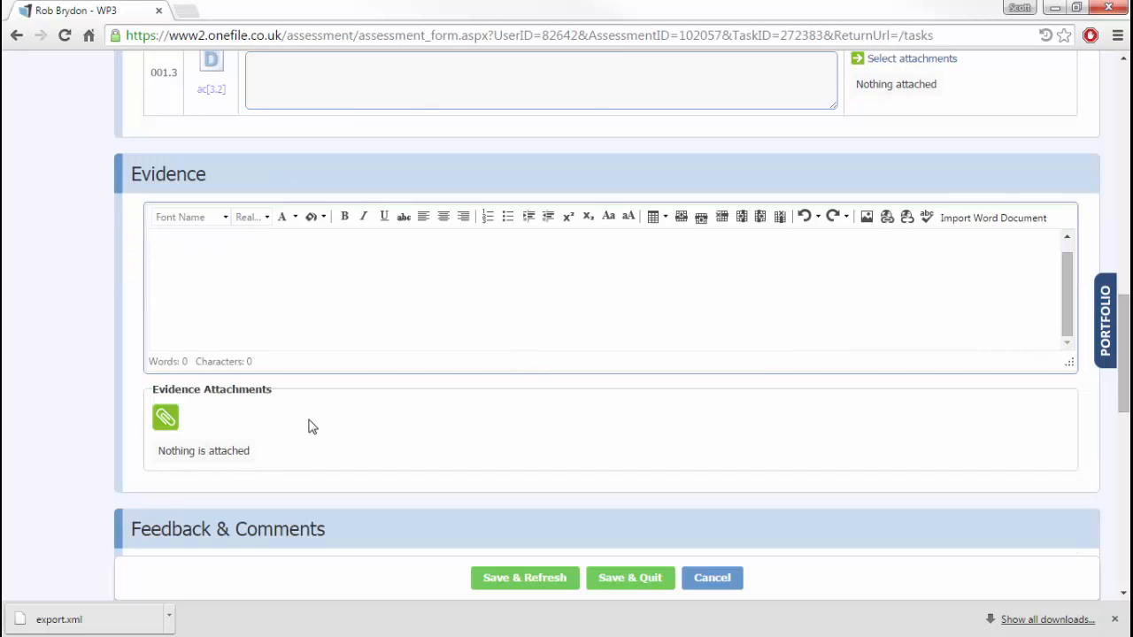
scroll("down", 3)
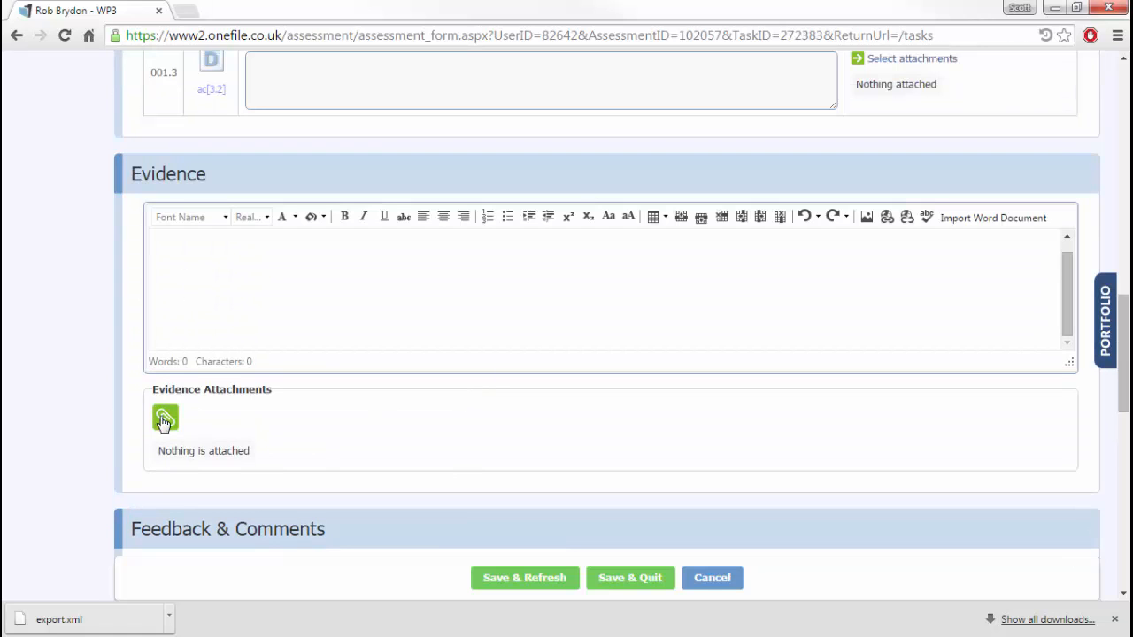
- Upload the apprenticeship student workbook .docx and attach it as evidence to the assessment
left_click(164, 417)
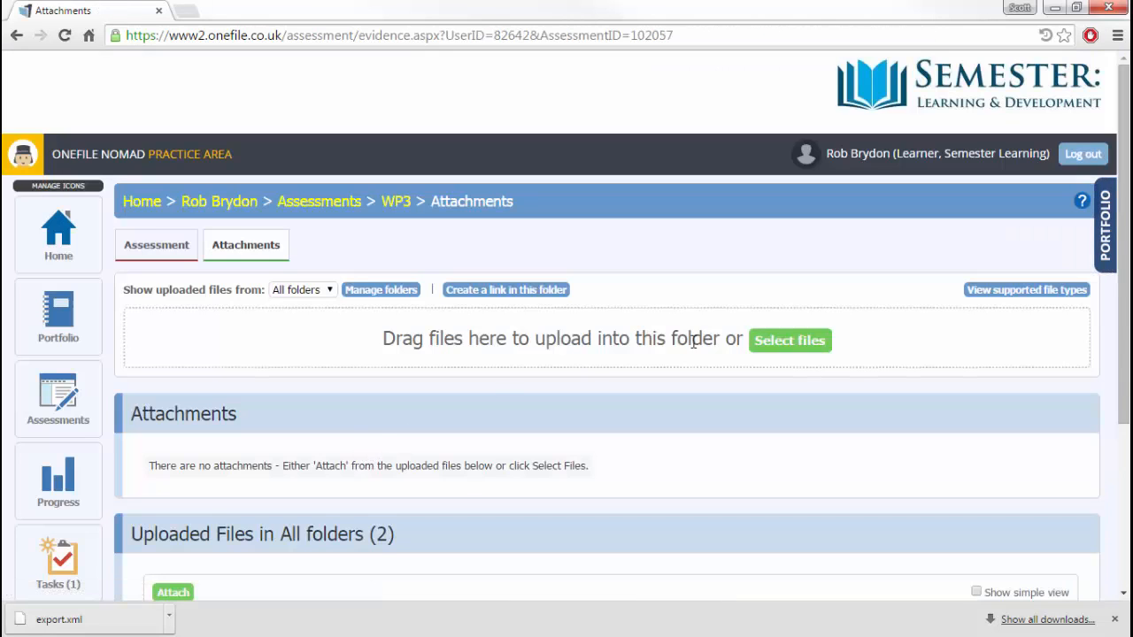
left_click(790, 340)
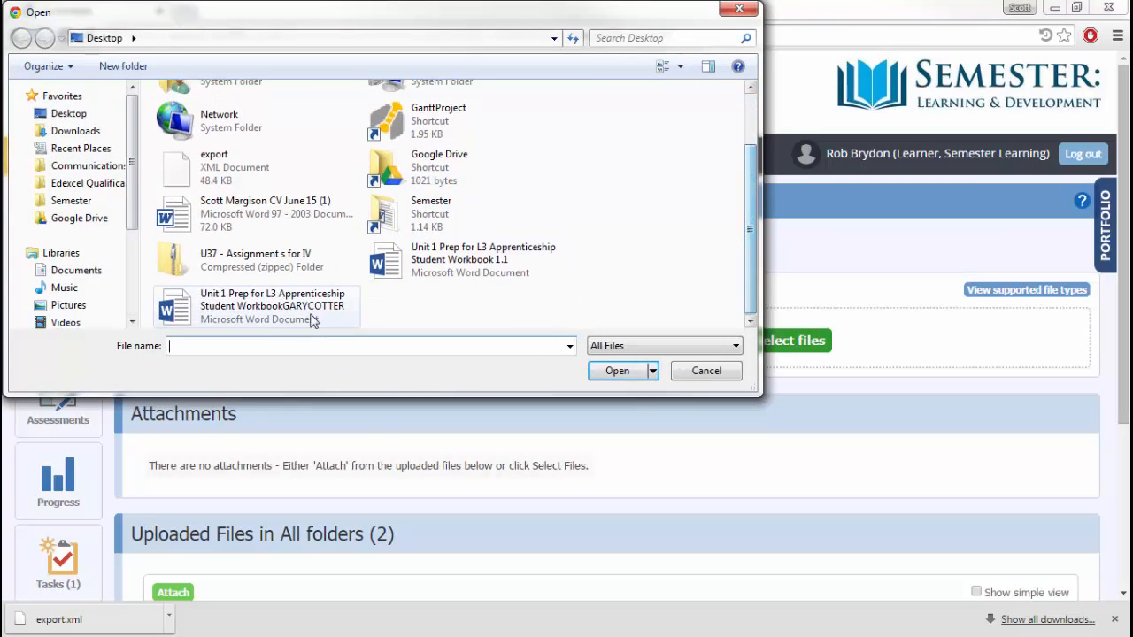
left_click(616, 370)
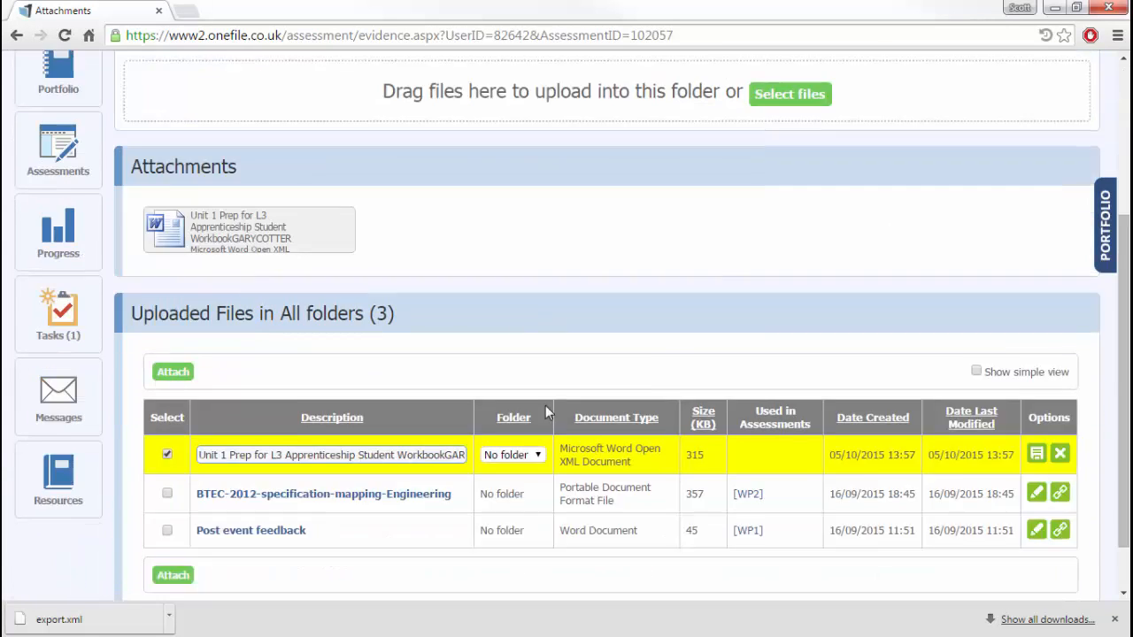
scroll("down", 3)
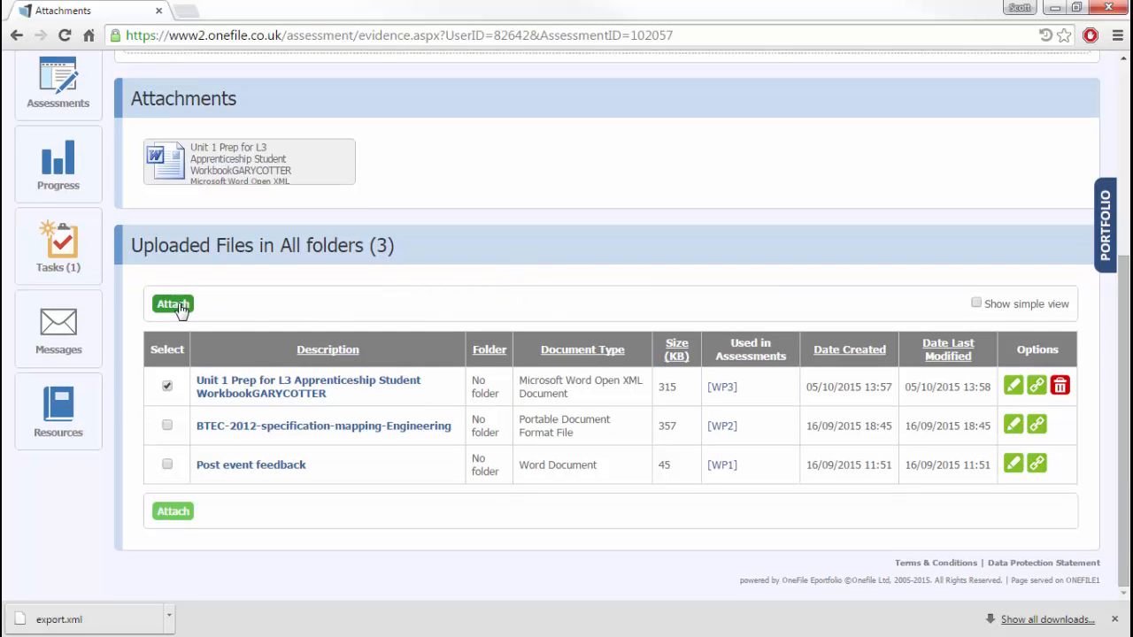
left_click(174, 305)
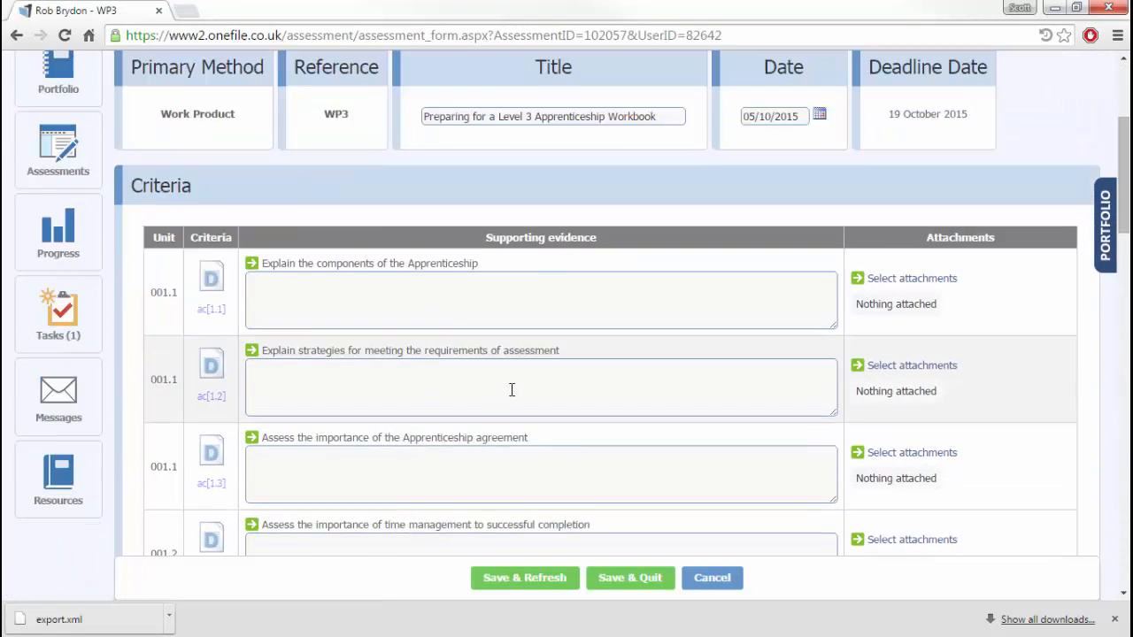
- Move through the assessment to Declaration & Signatures and tick the learner's declaration
scroll("down", 3)
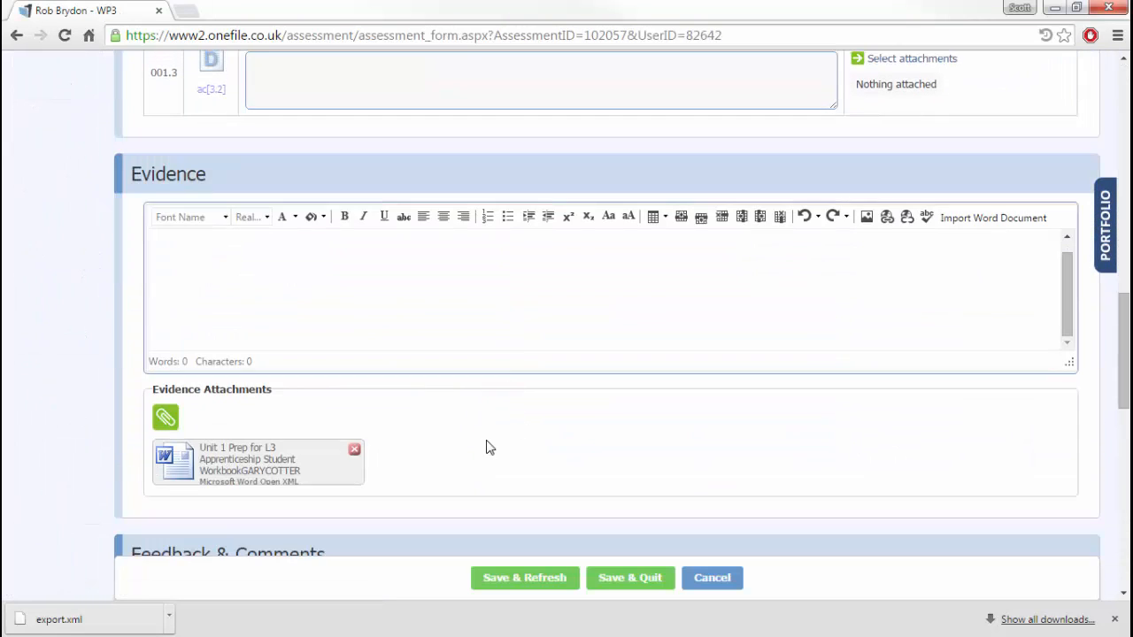
scroll("down", 3)
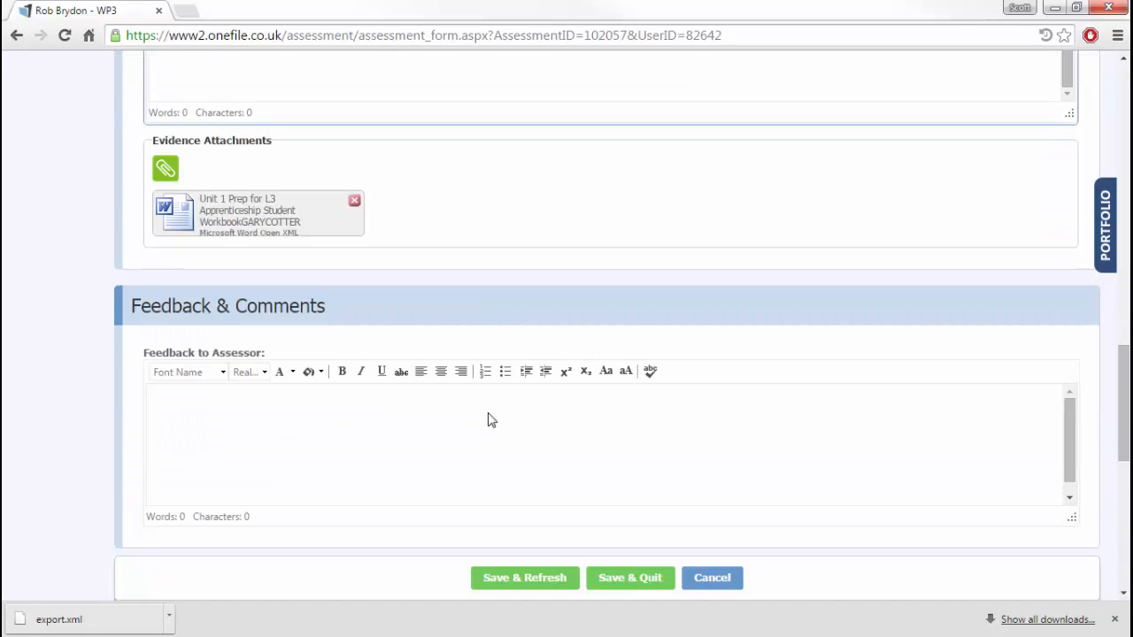
scroll("down", 3)
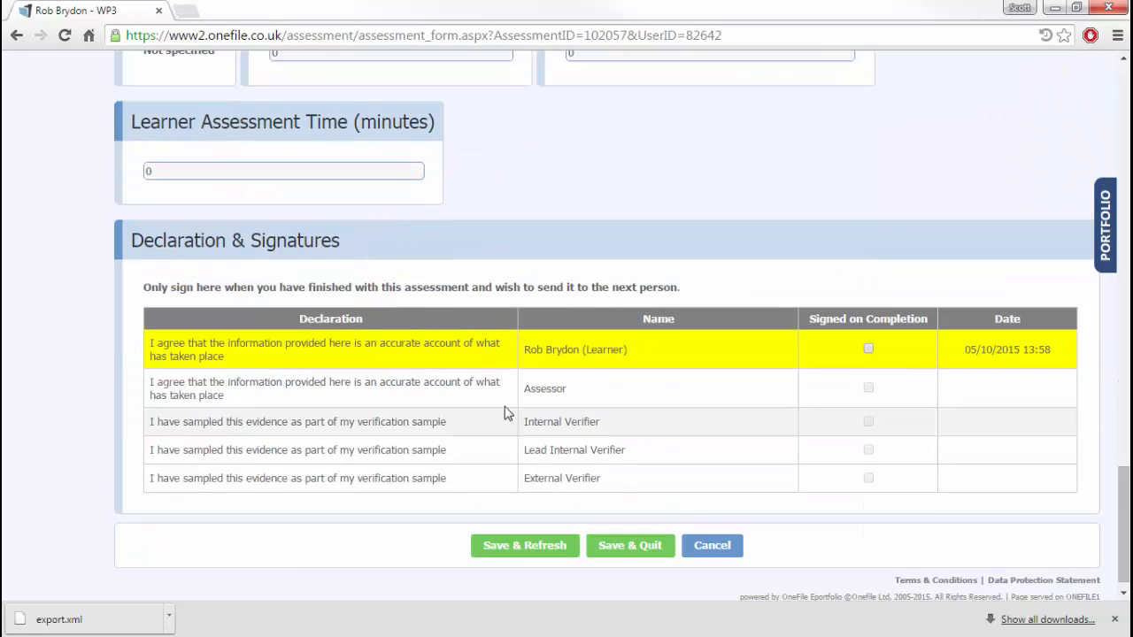
left_click(867, 348)
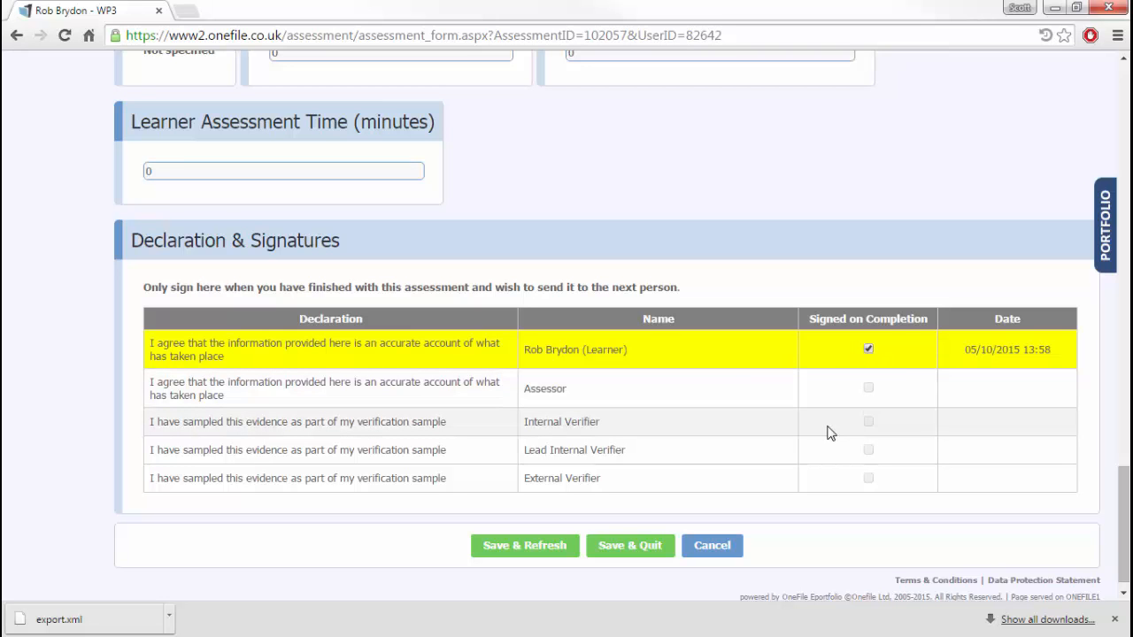
mouse_move(630, 546)
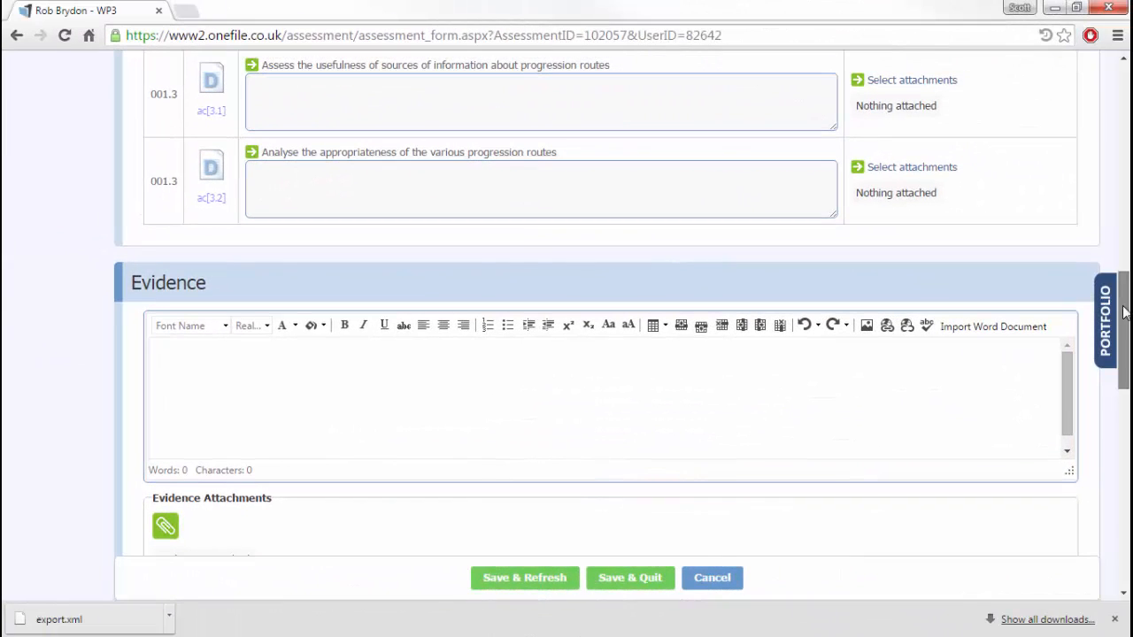
mouse_move(897, 378)
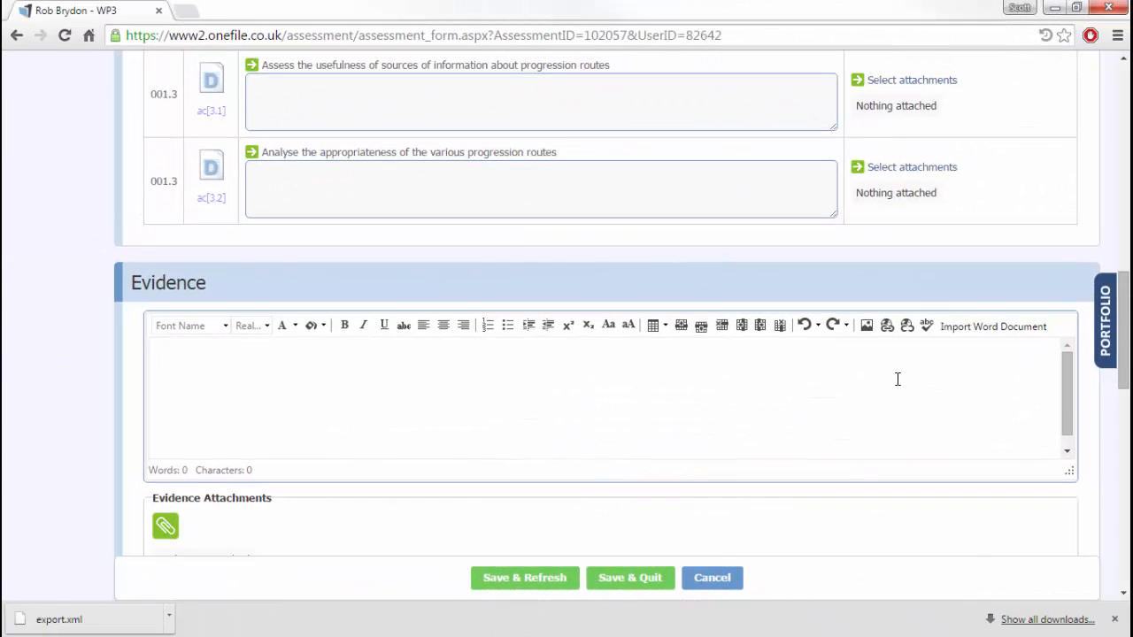
- Import the Unit 1 Prep student workbook .docx from the Desktop into the evidence editor
left_click(991, 325)
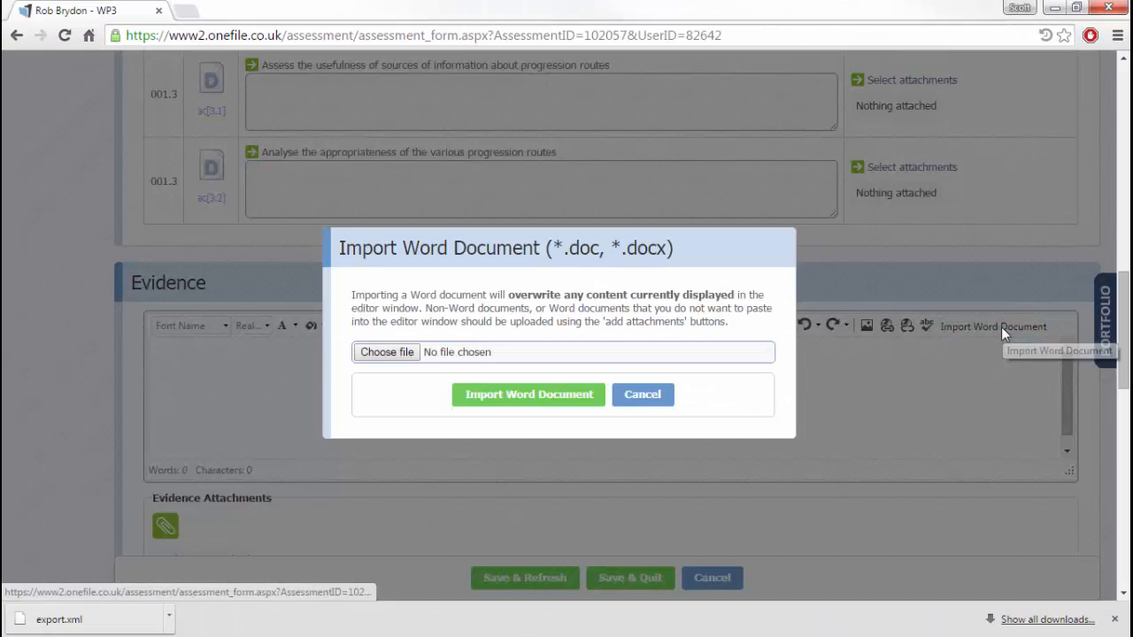
left_click(386, 351)
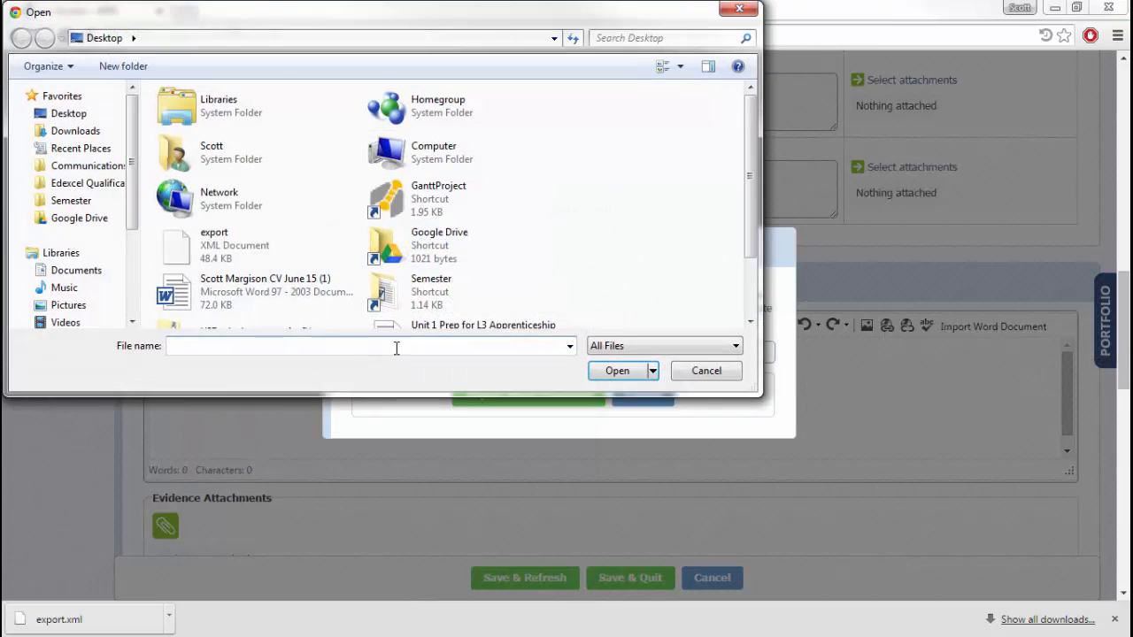
scroll("down", 3)
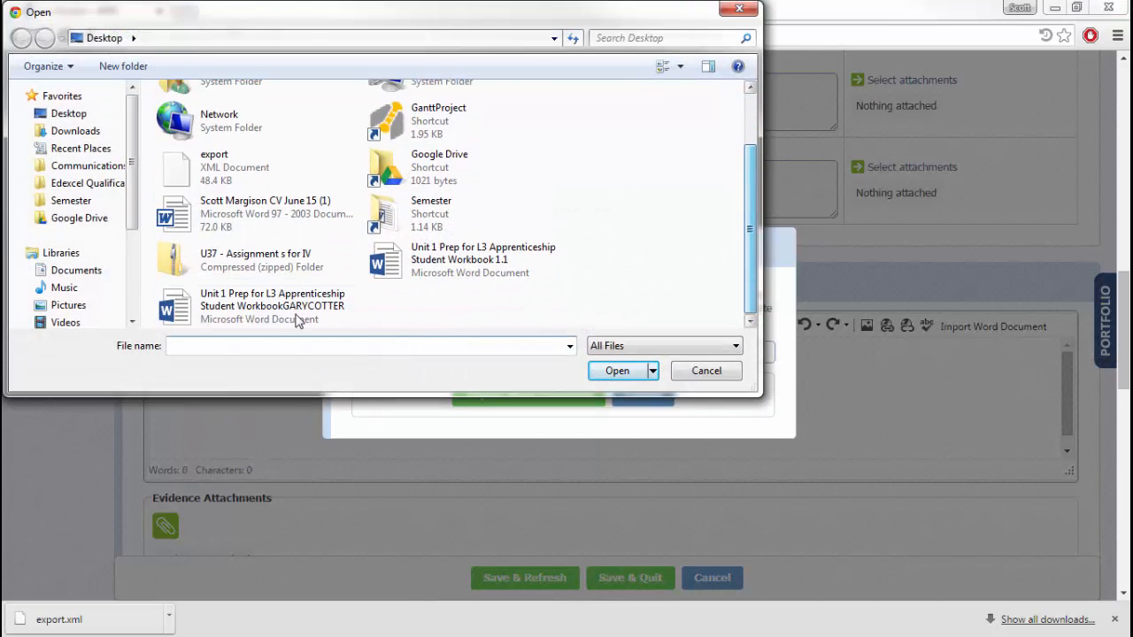
left_click(616, 372)
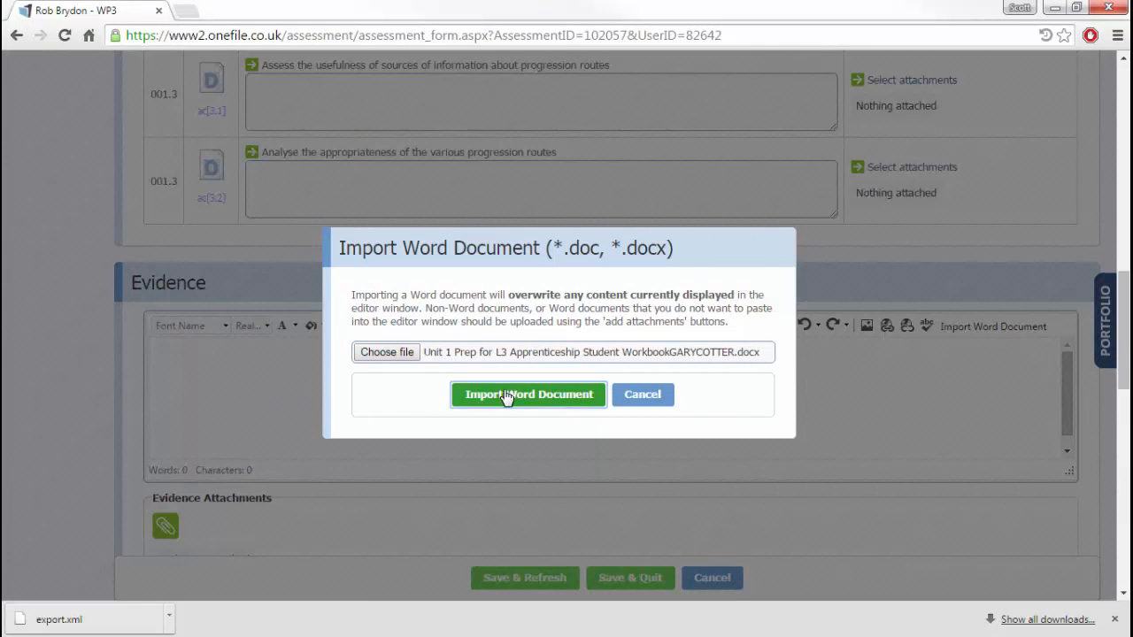
left_click(527, 395)
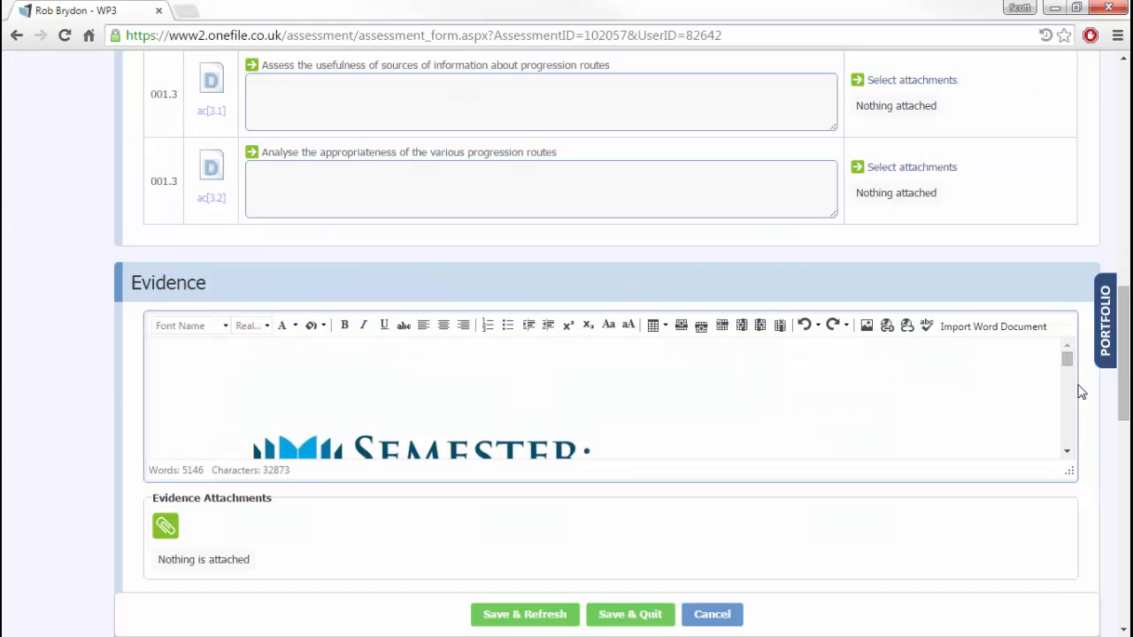
scroll("down", 3)
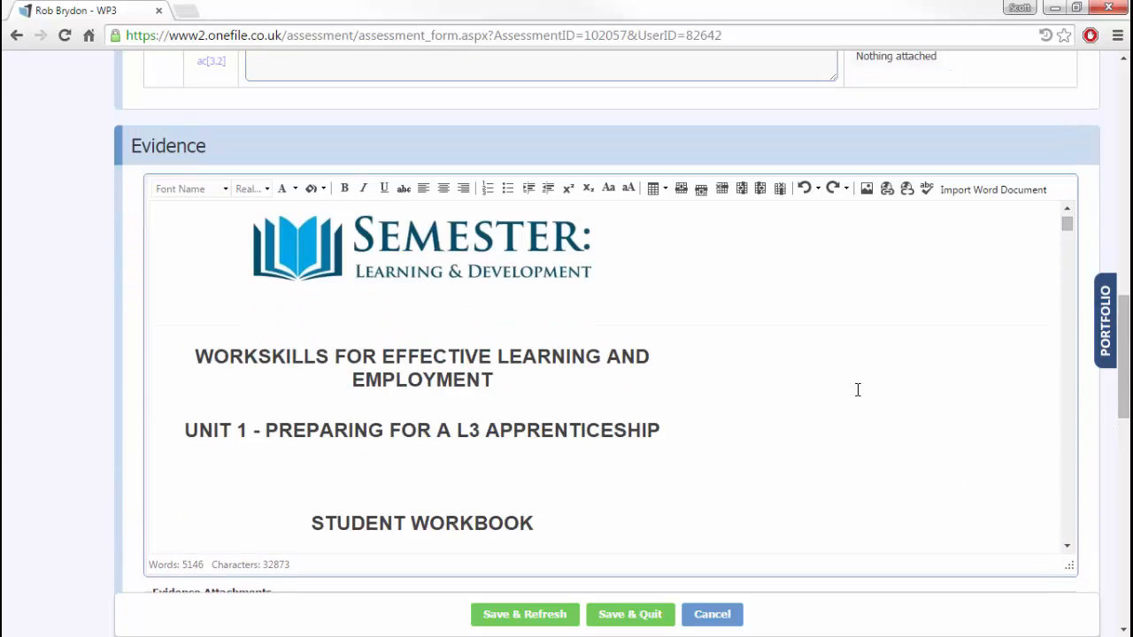
scroll("down", 3)
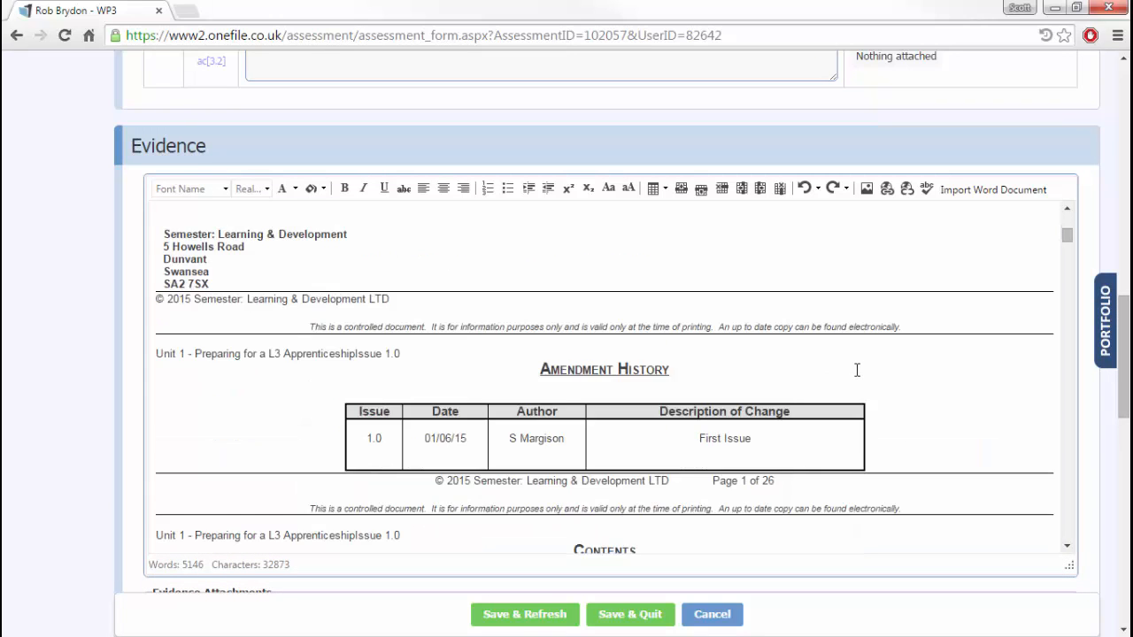
scroll("down", 3)
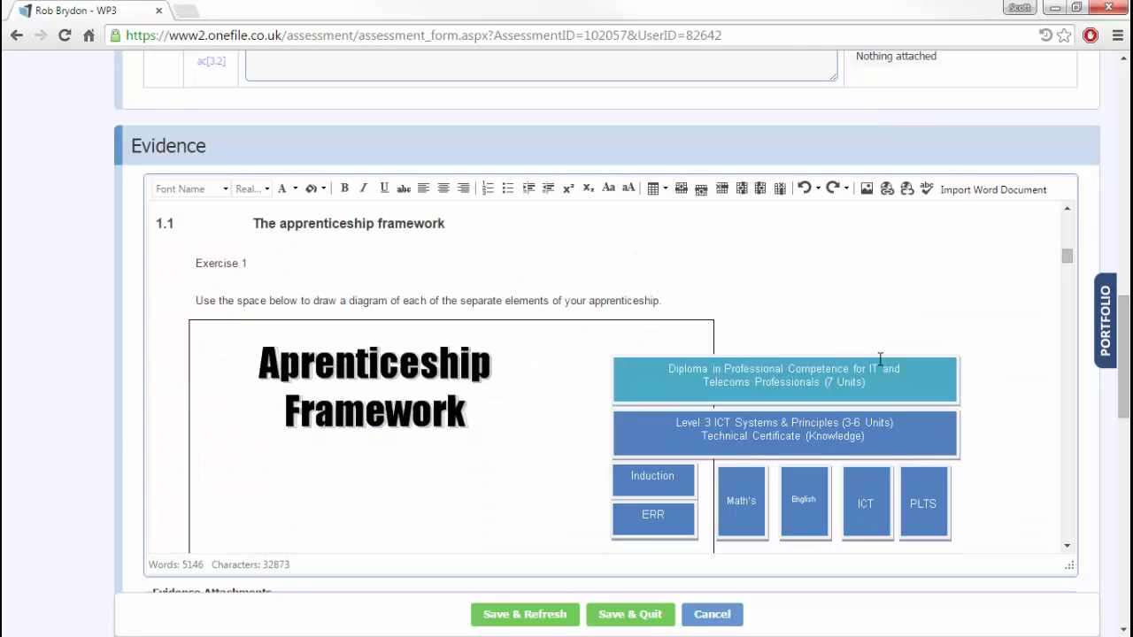
scroll("down", 3)
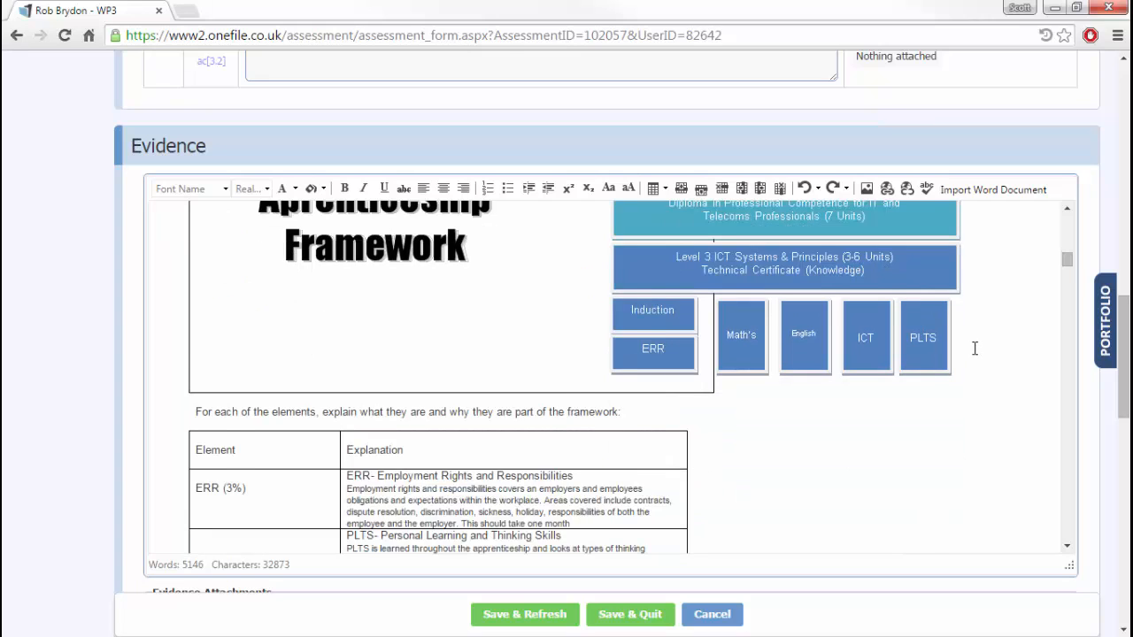
scroll("down", 3)
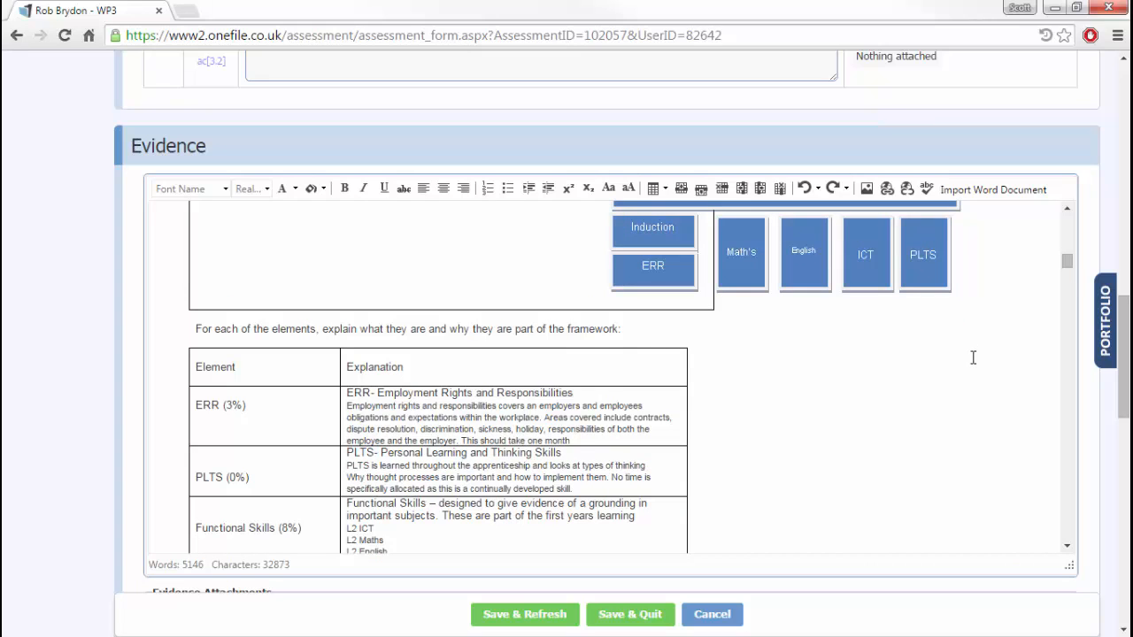
scroll("down", 3)
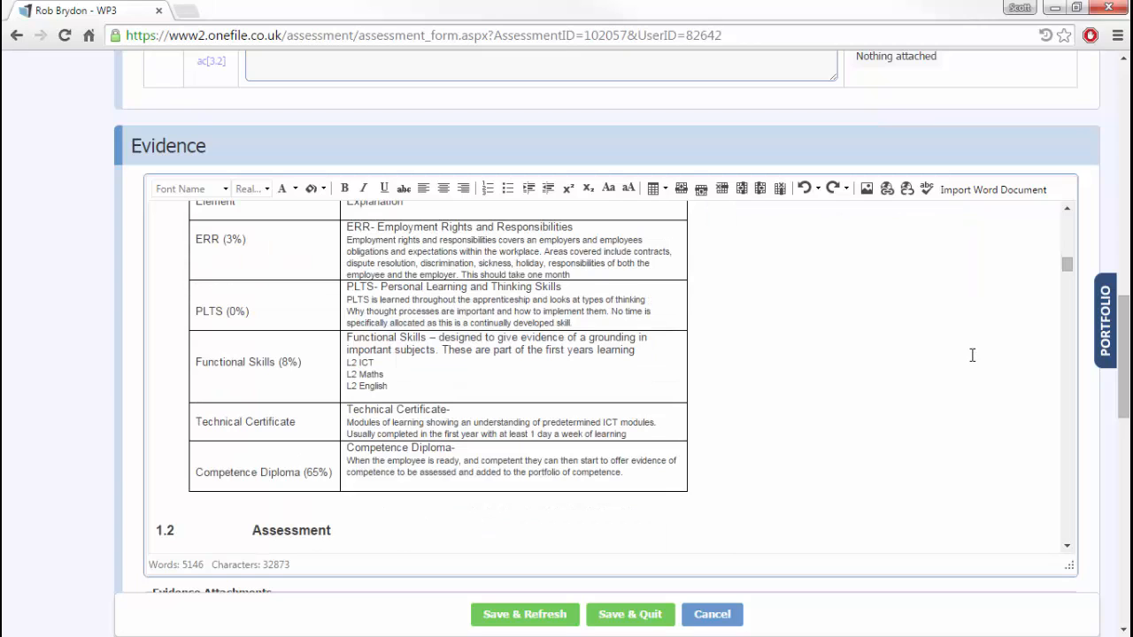
mouse_move(942, 343)
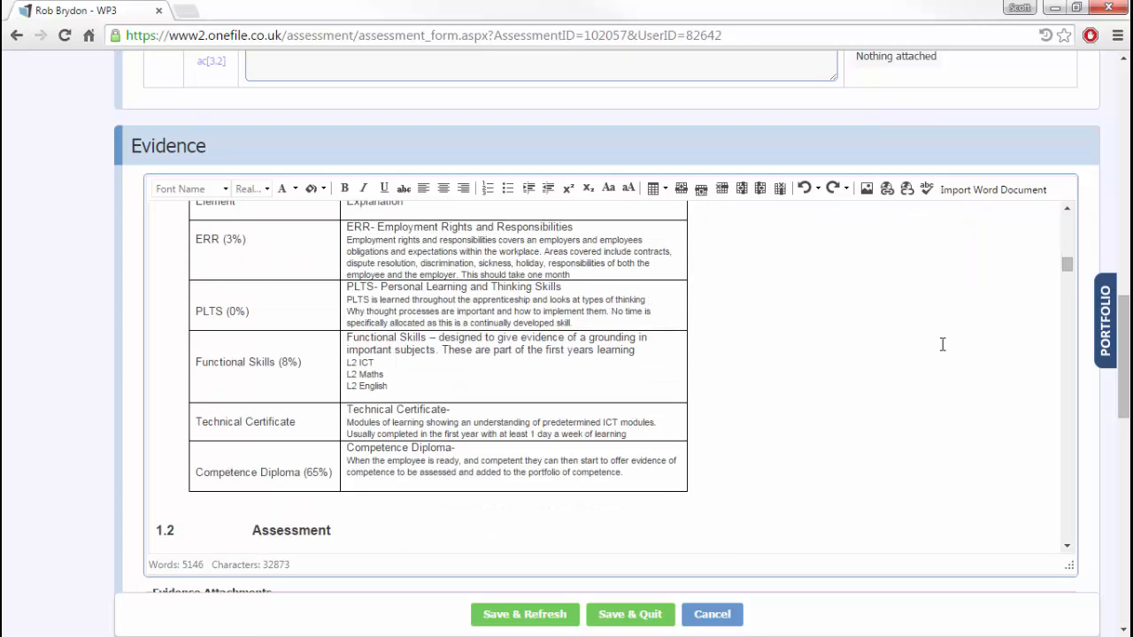
scroll("down", 3)
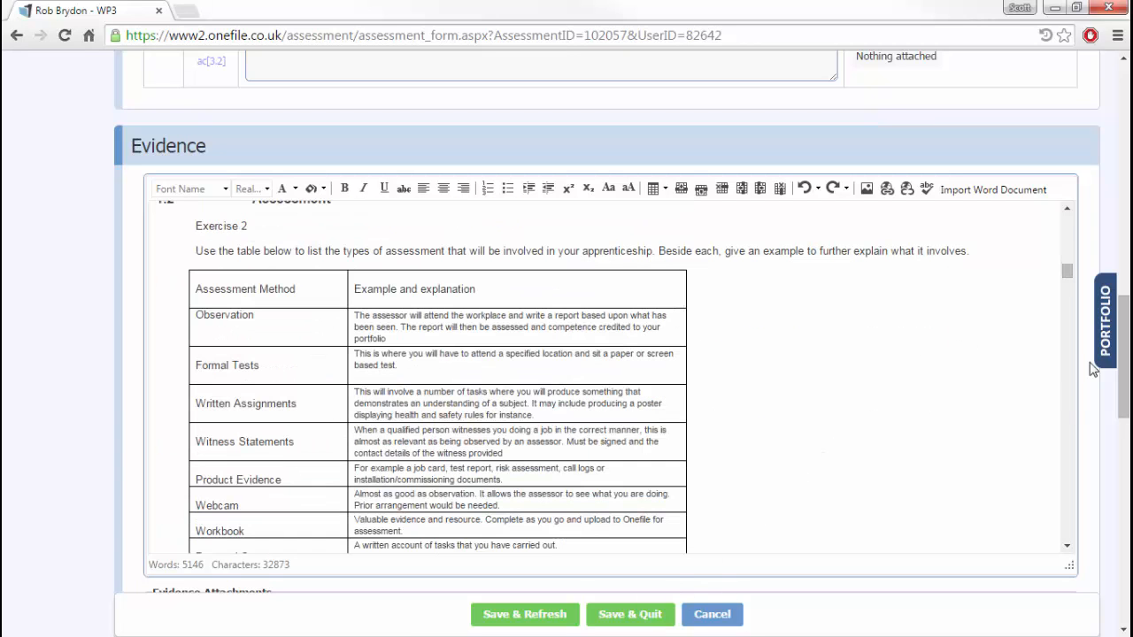
- Tick the learner's Signed on Completion declaration and submit via Save & Quit
scroll("down", 3)
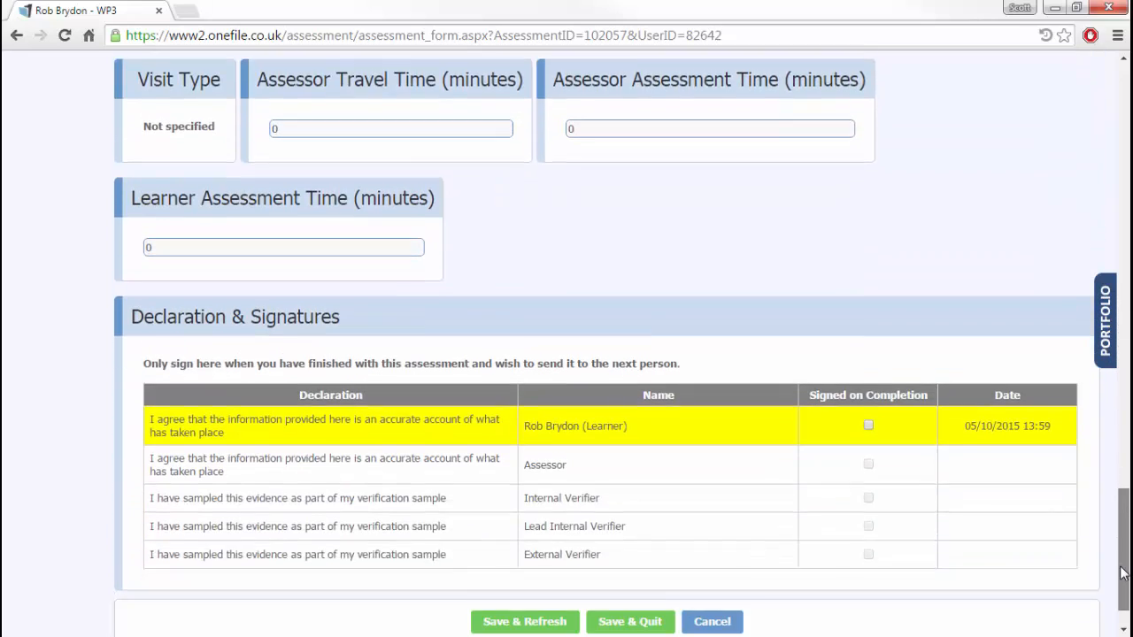
left_click(867, 425)
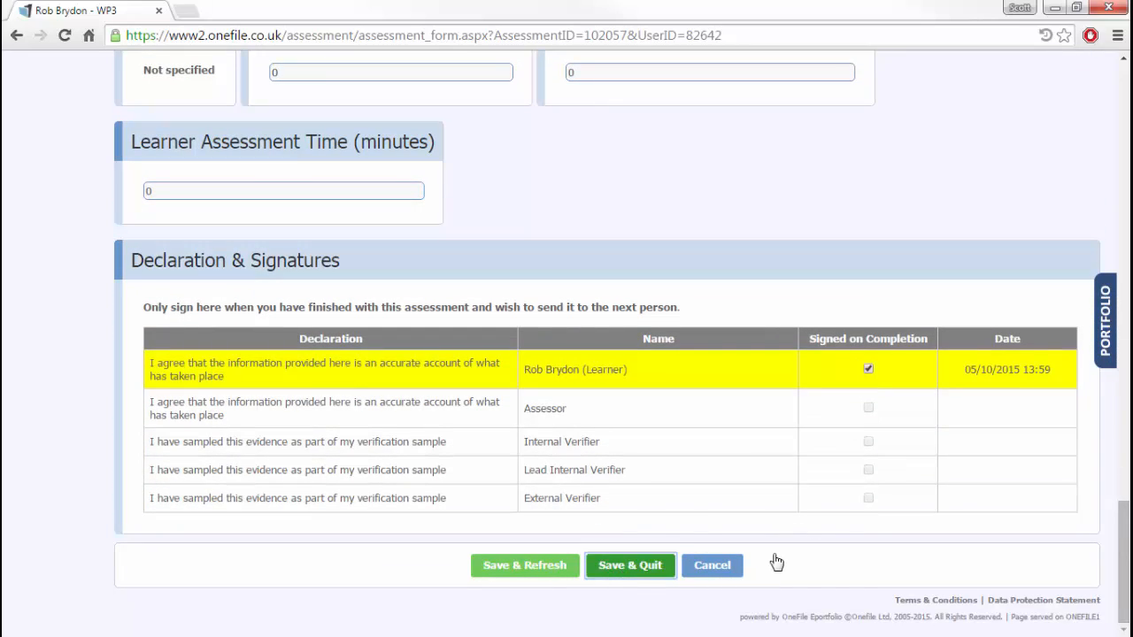
left_click(630, 565)
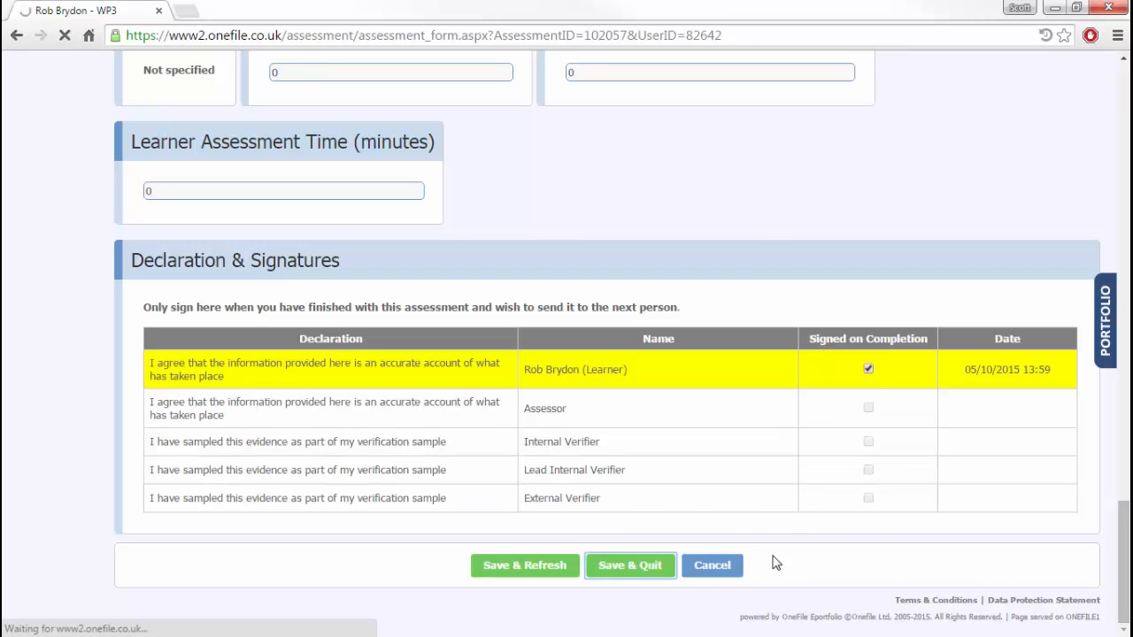